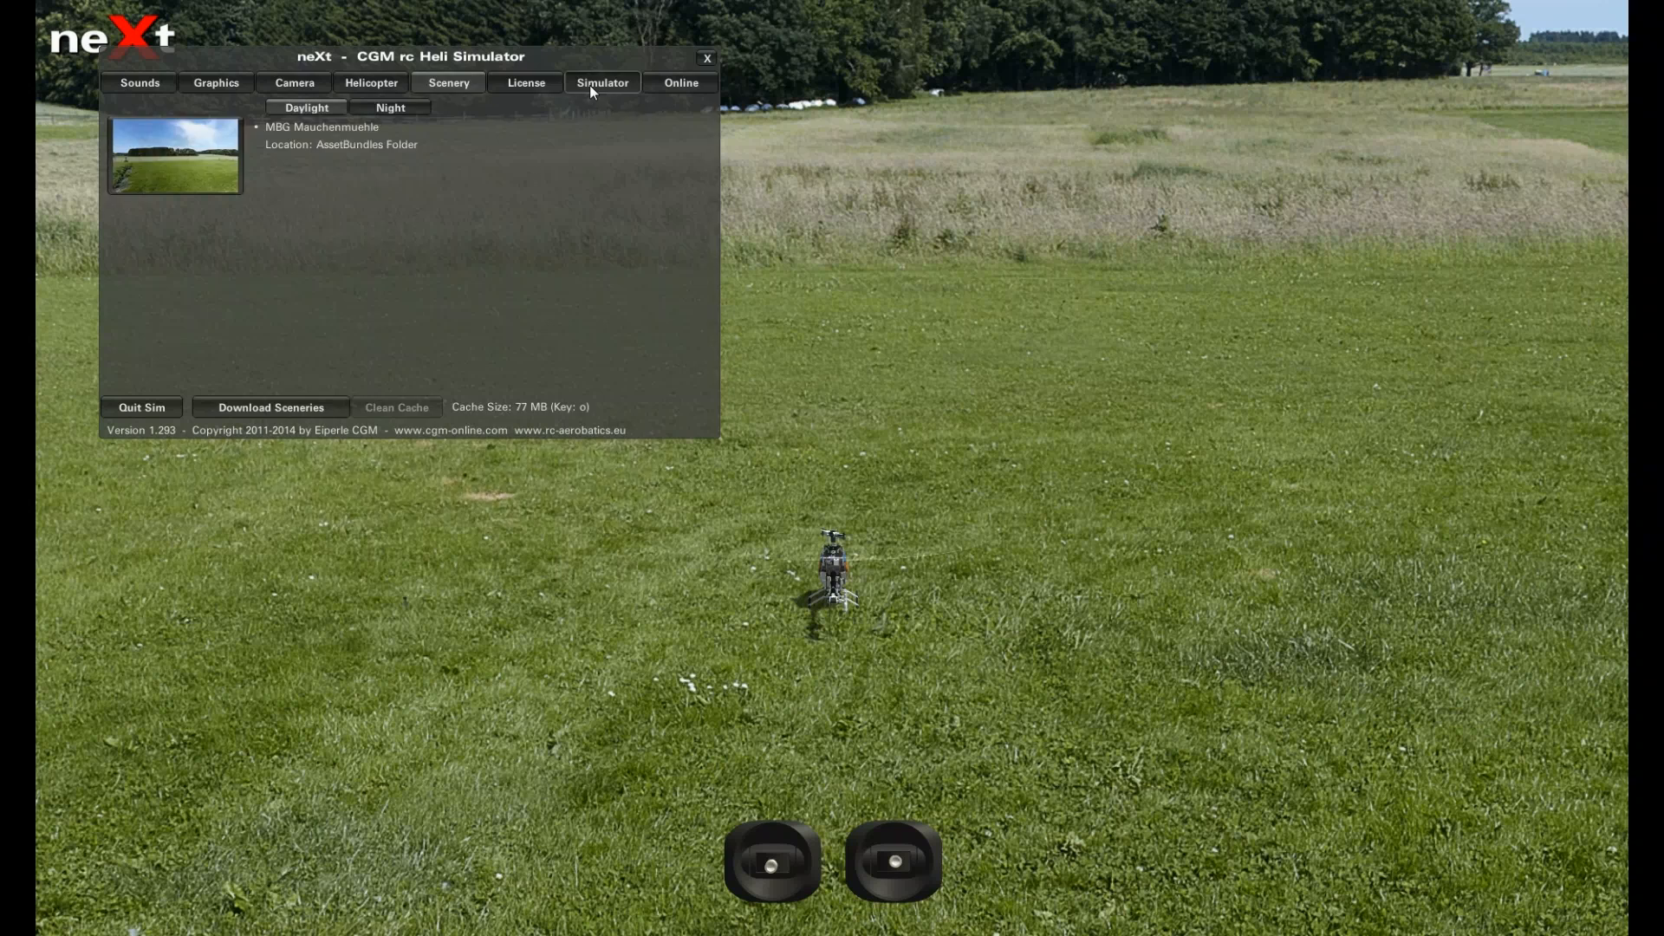
# Open Calibrate Input Device from the Simulator settings to show channel readings.
pyautogui.click(602, 83)
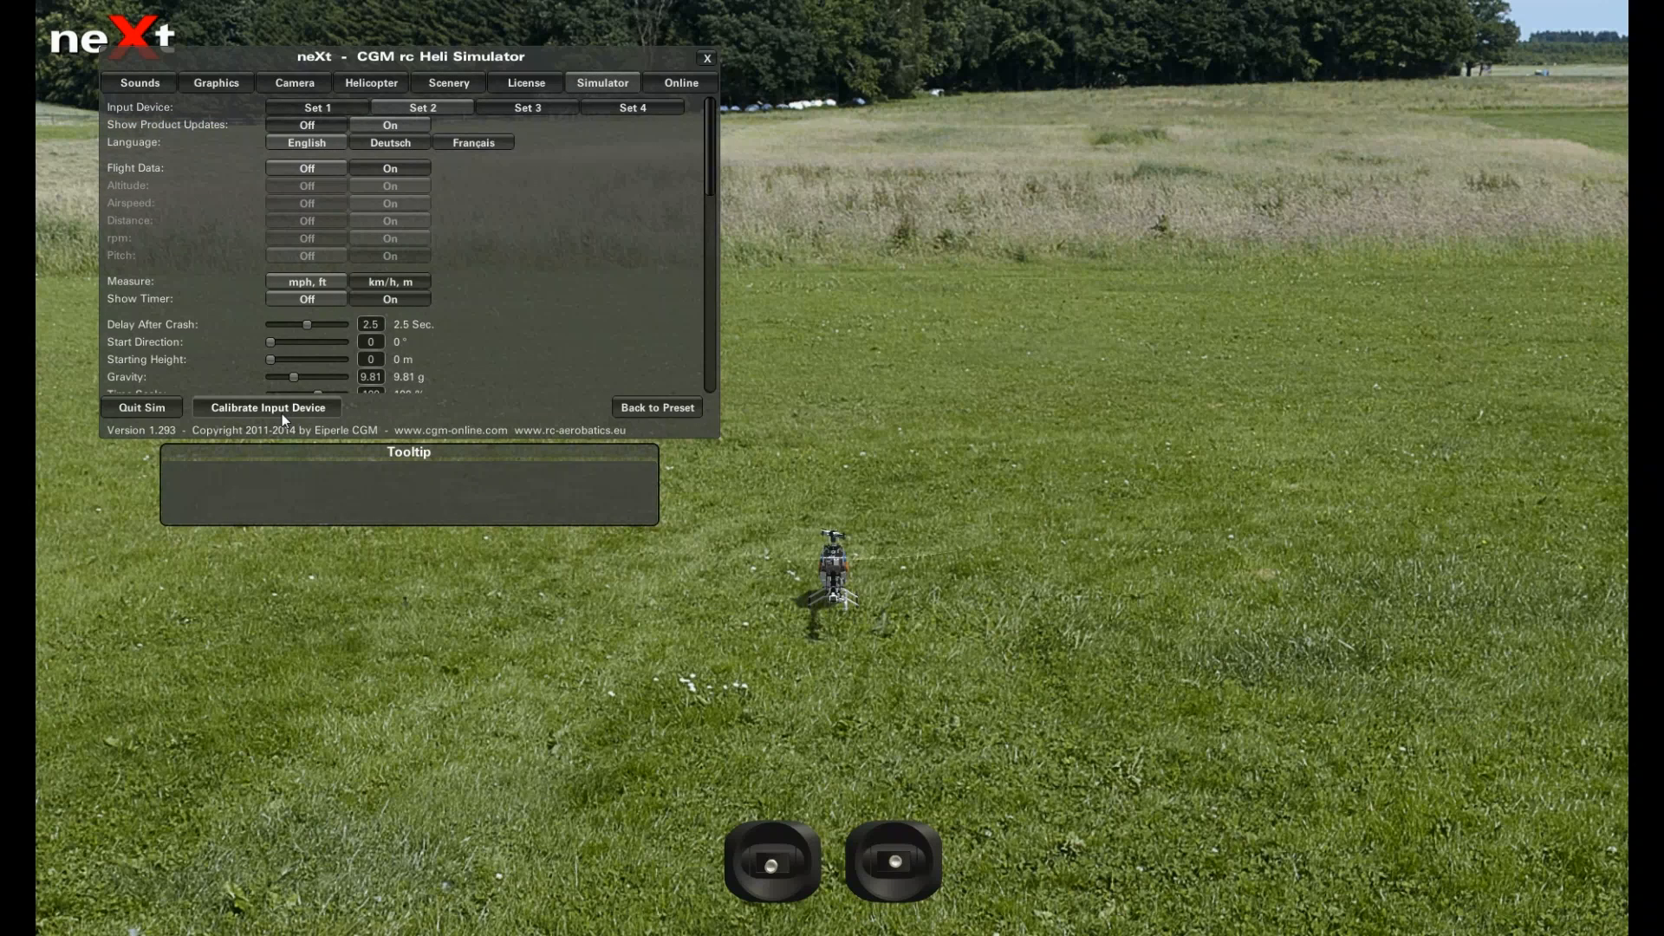
pyautogui.moveTo(283, 414)
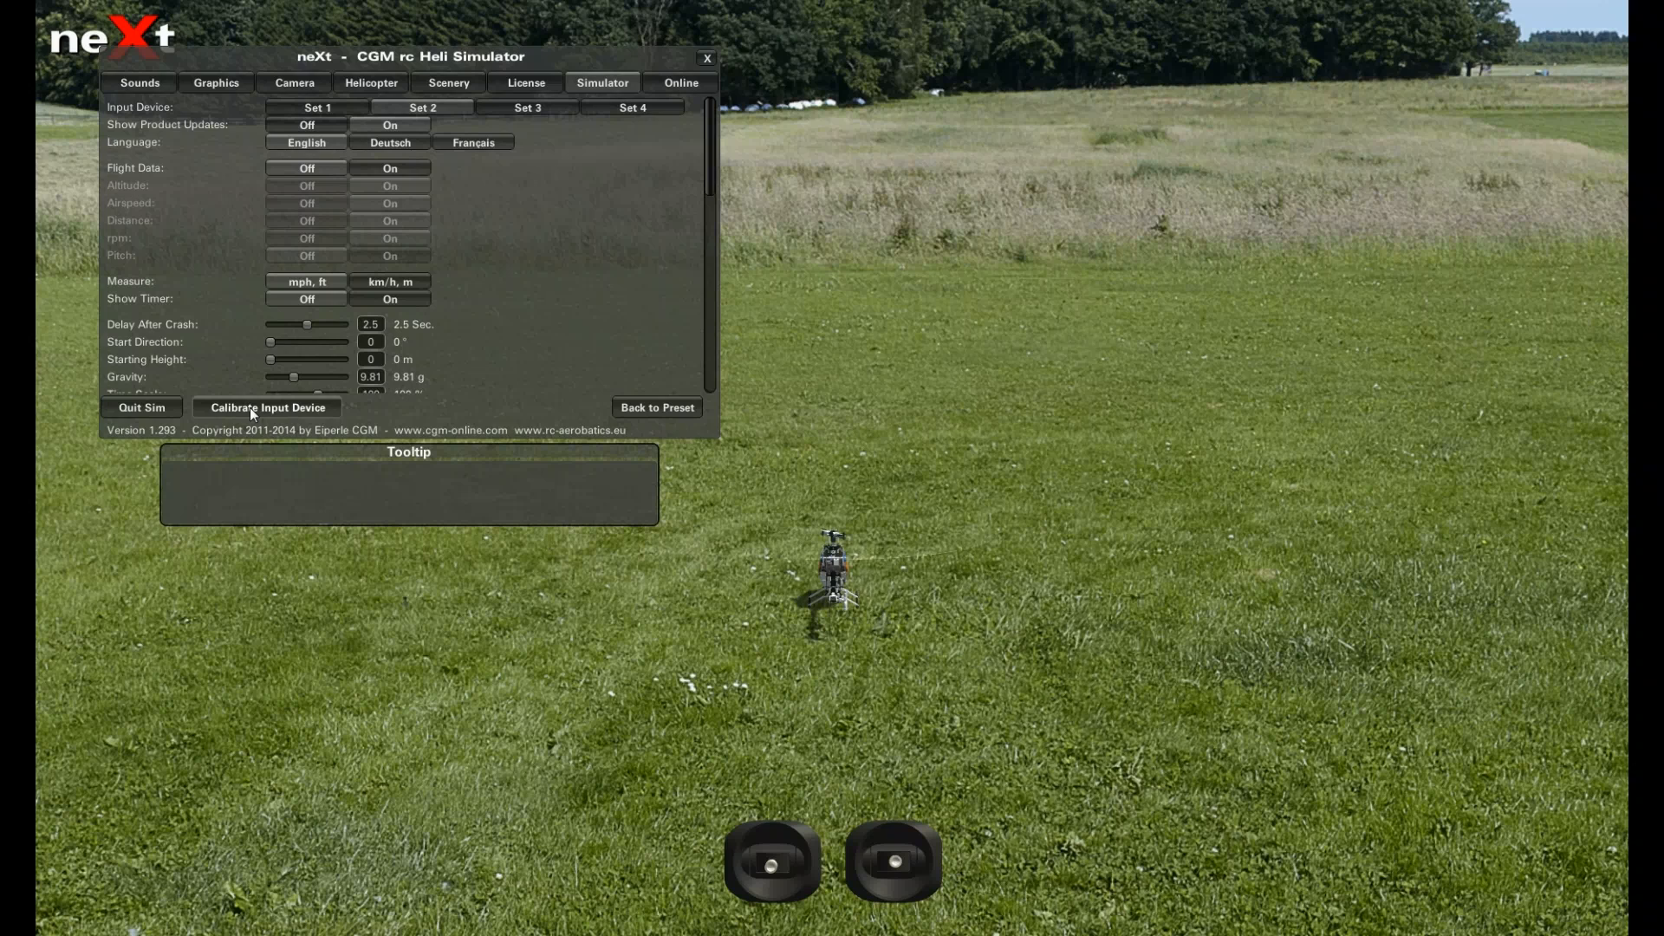
pyautogui.click(268, 408)
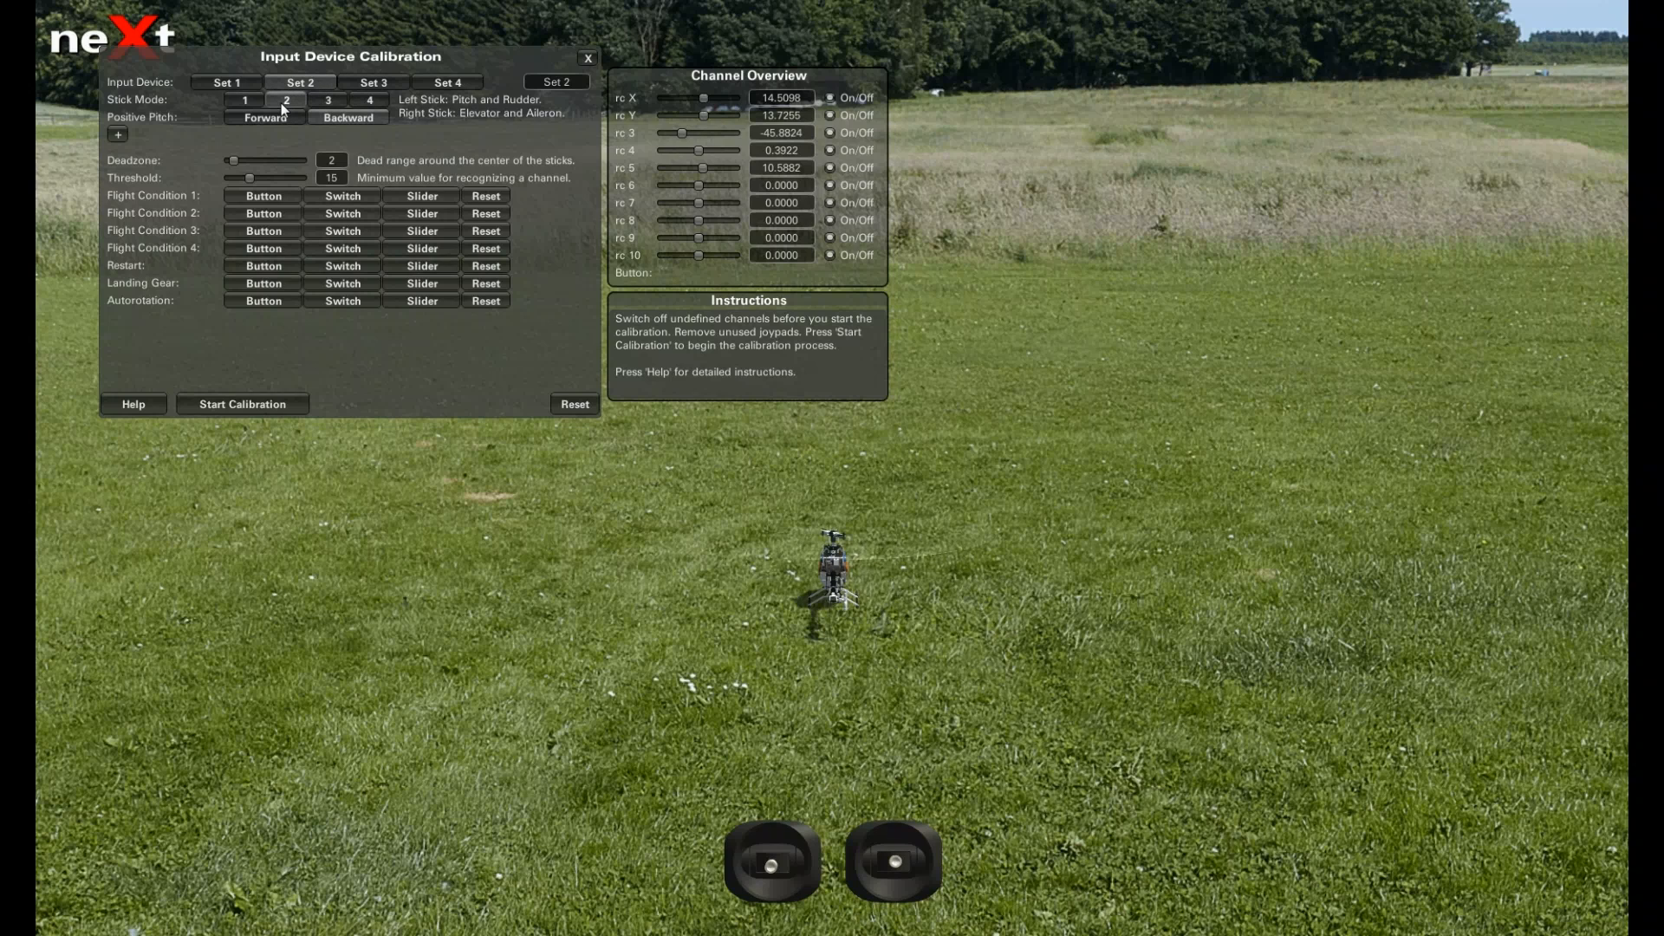
pyautogui.click(226, 81)
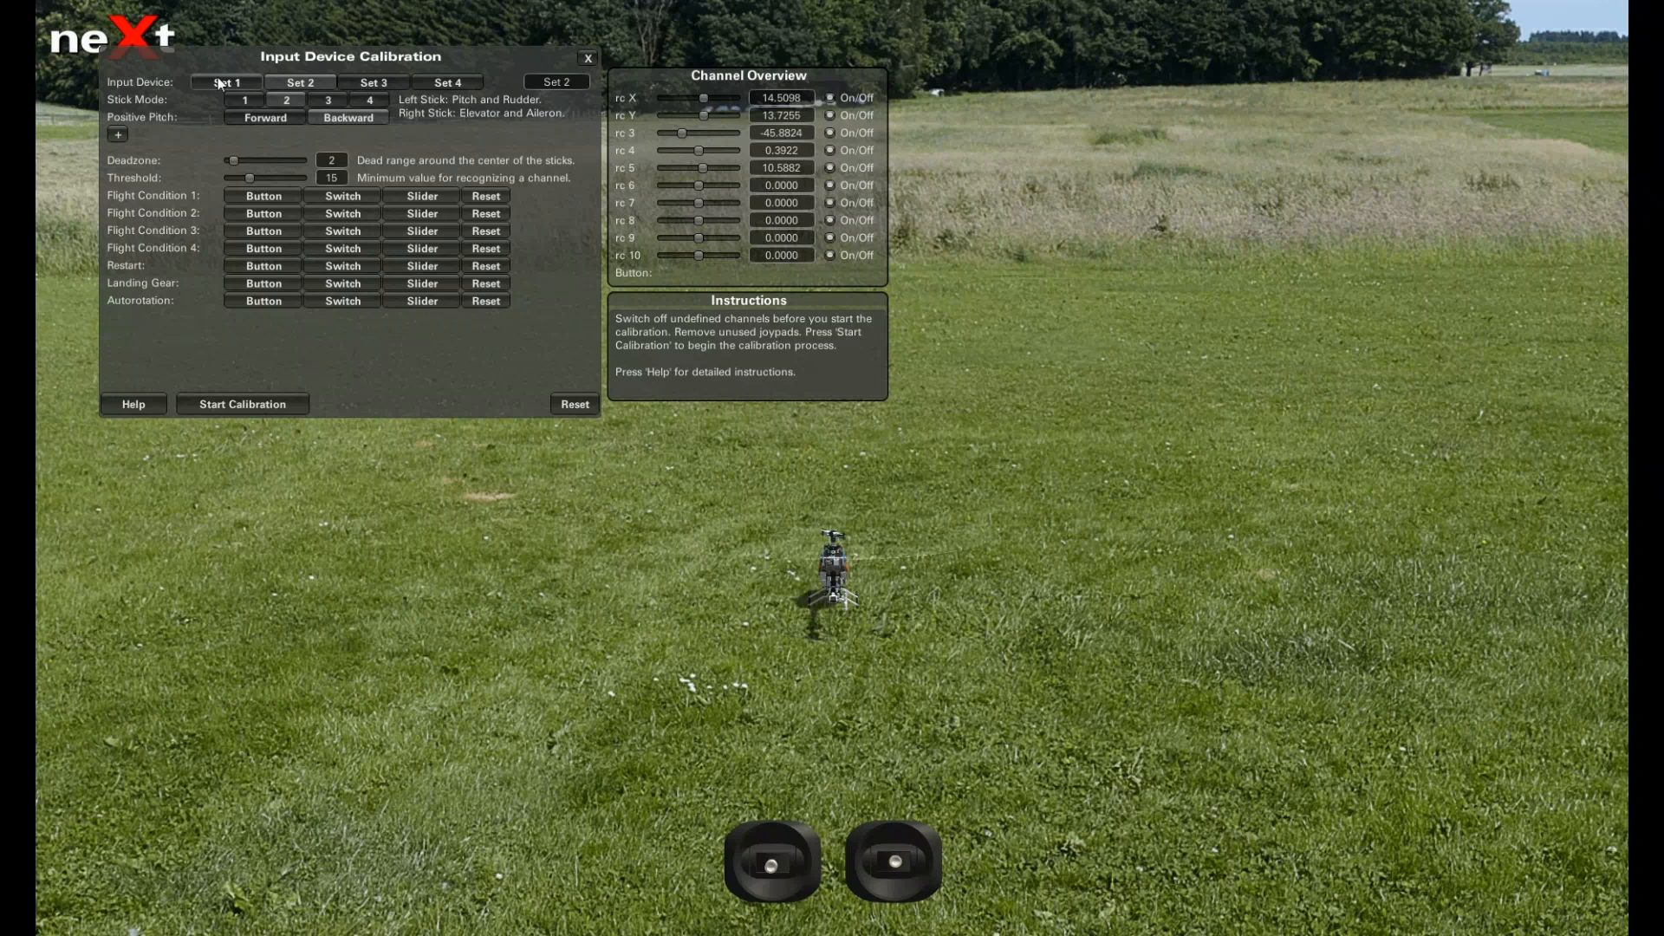
pyautogui.moveTo(448, 83)
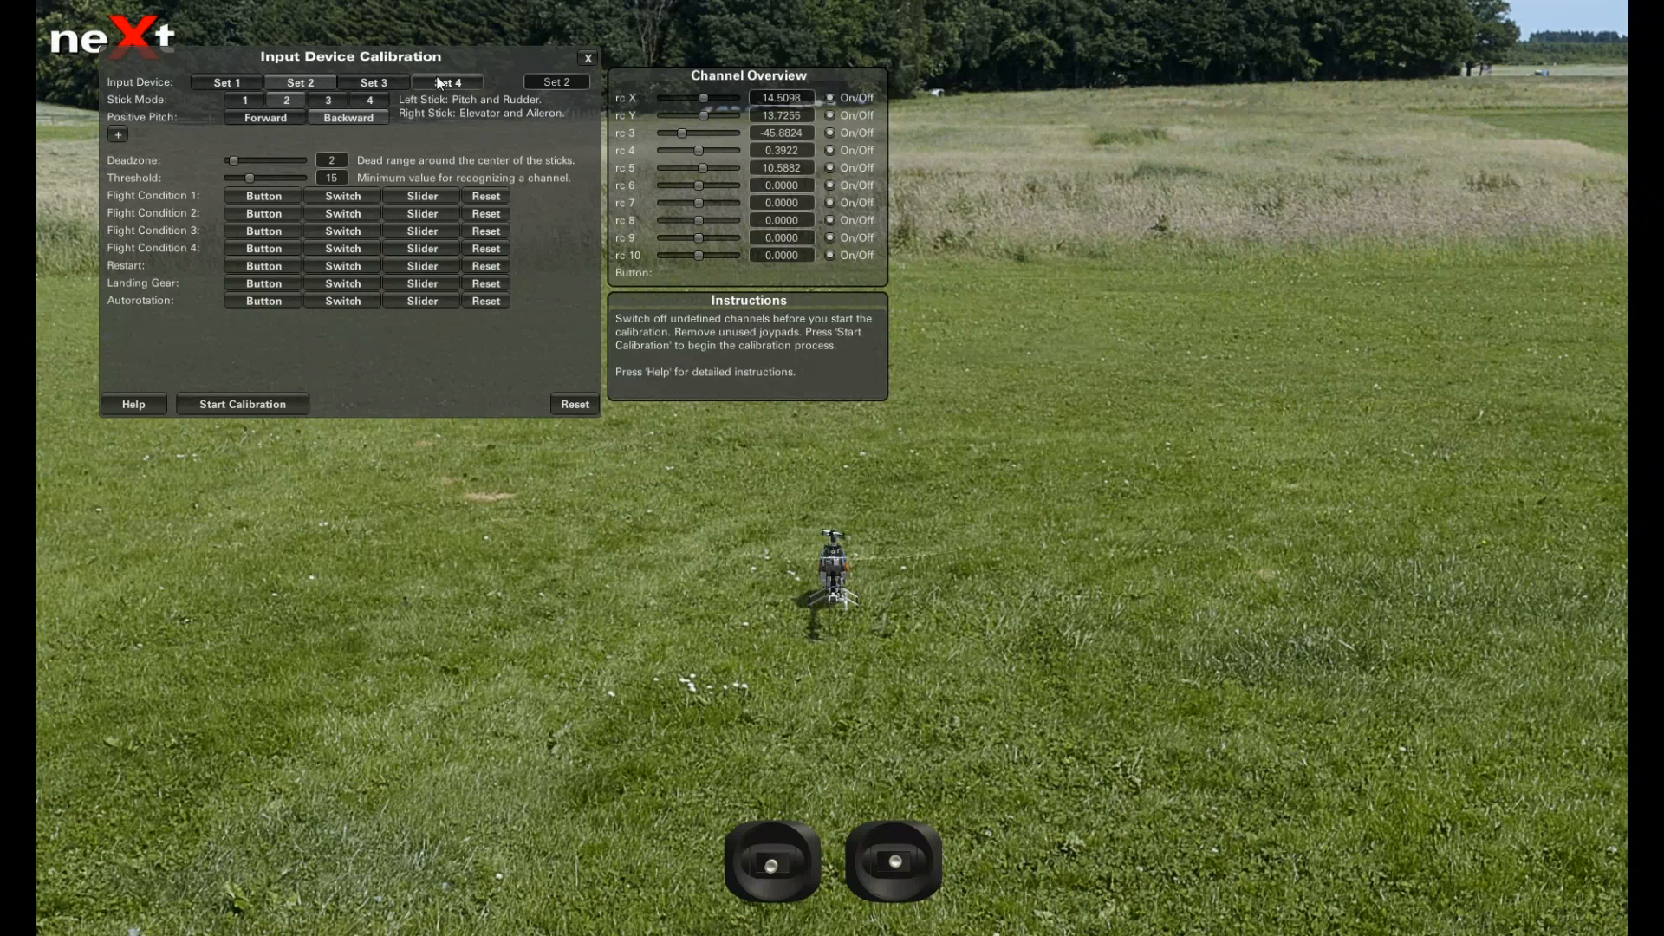
pyautogui.click(446, 82)
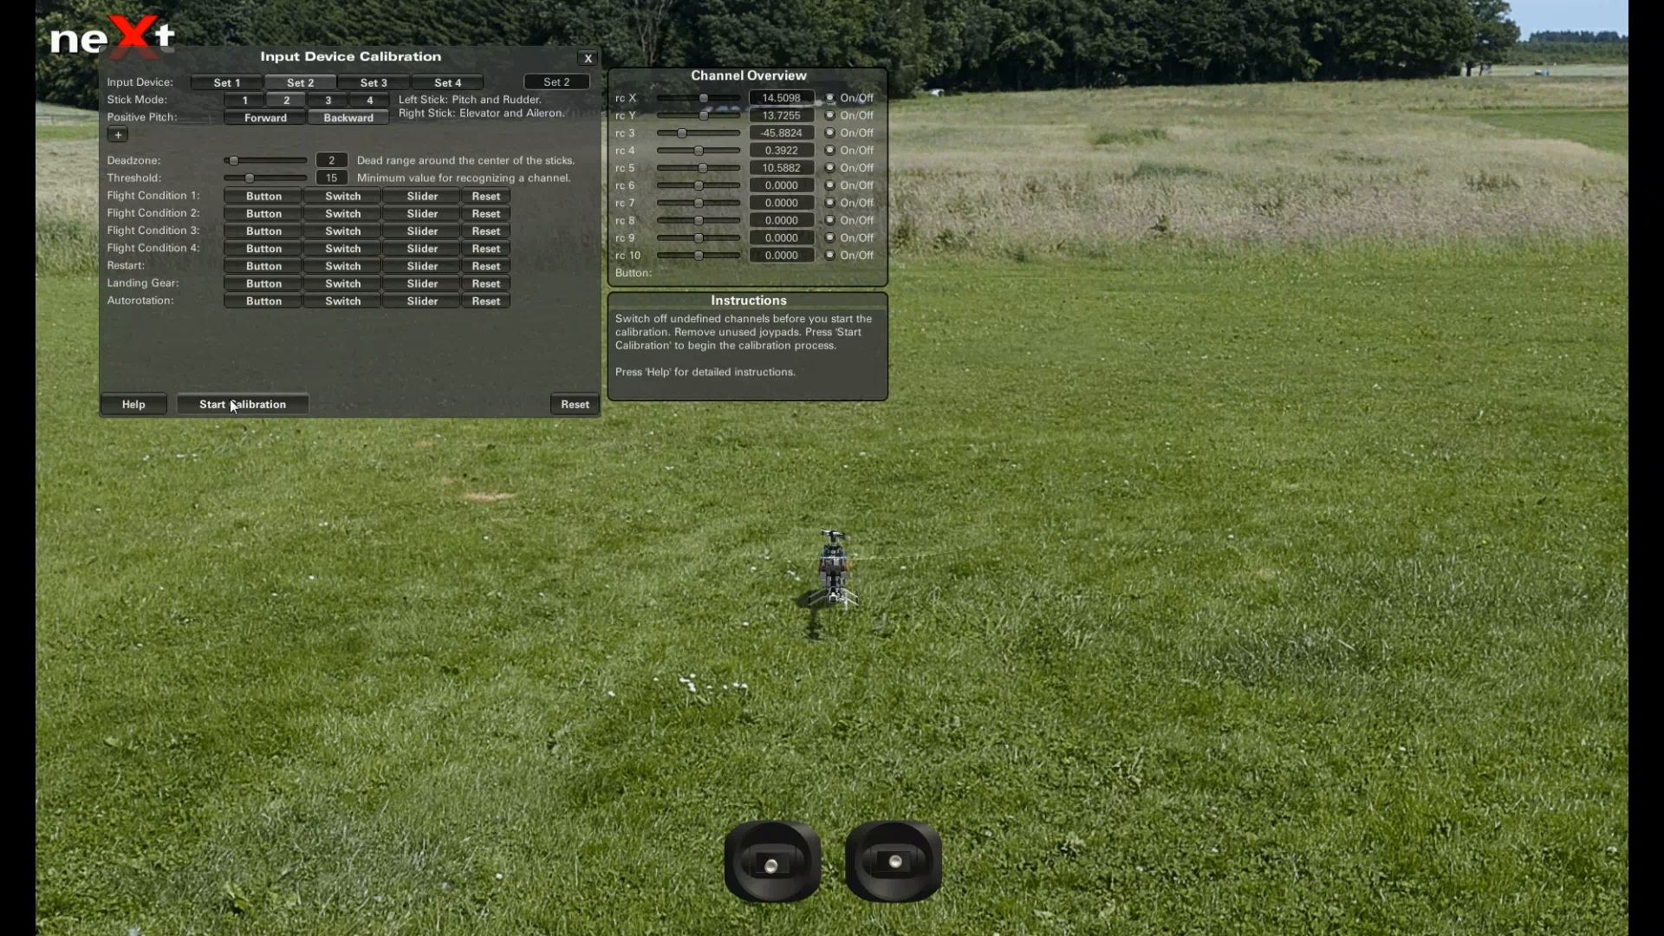
# Start calibration with Transmitter as the input device type.
pyautogui.click(243, 404)
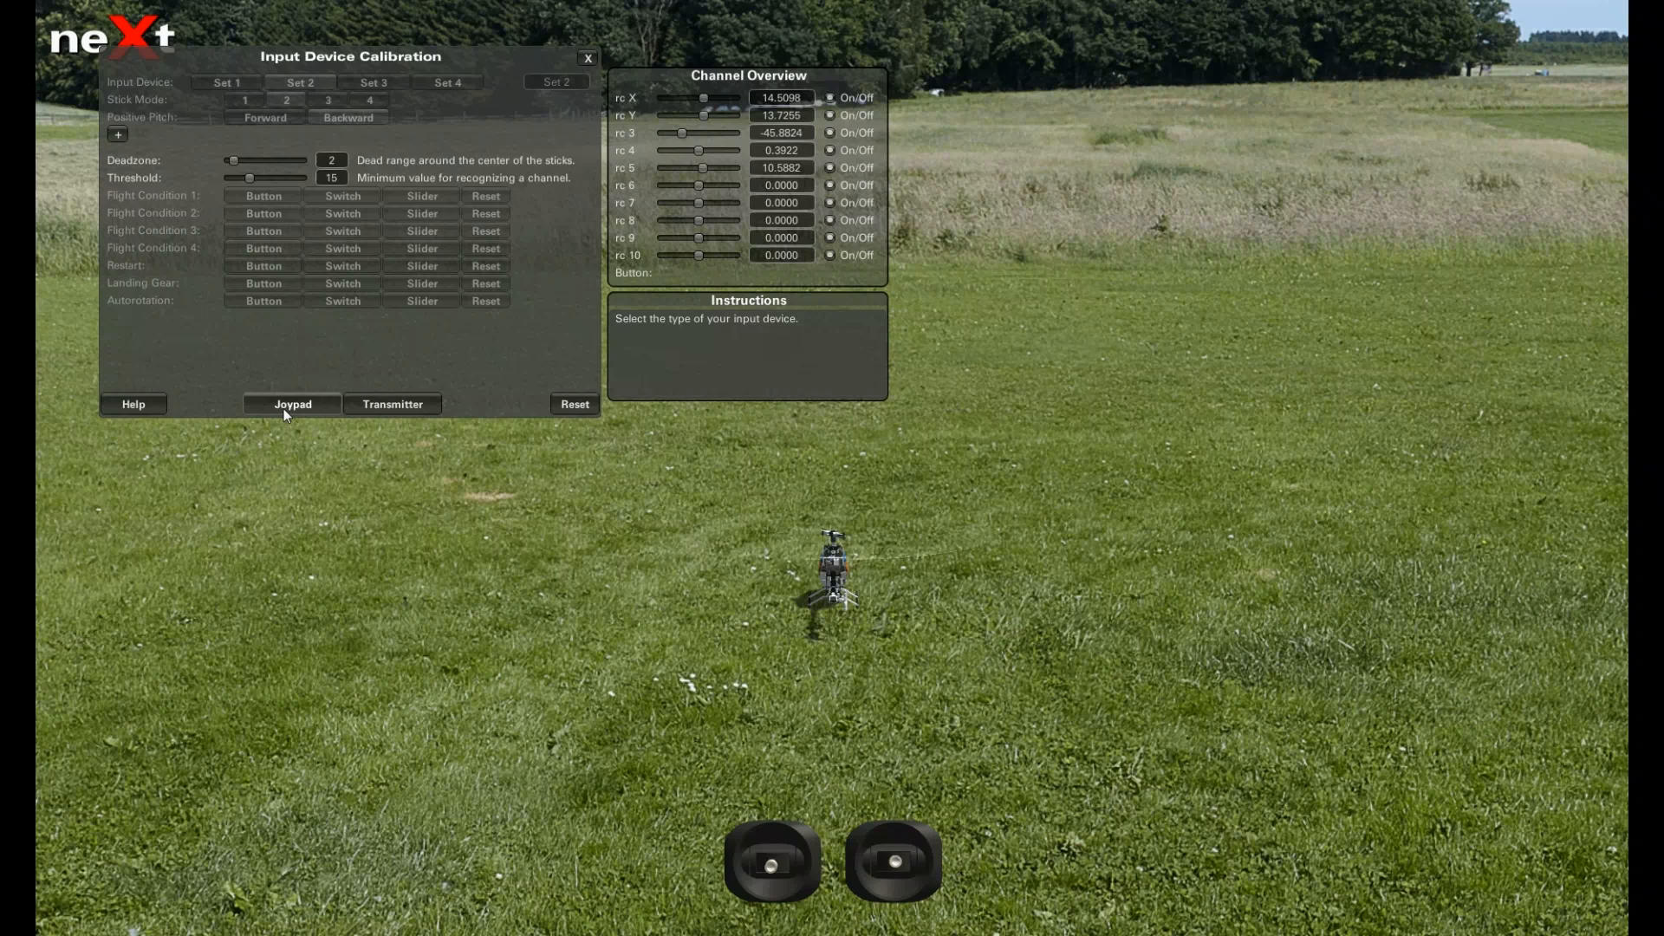
pyautogui.moveTo(391, 403)
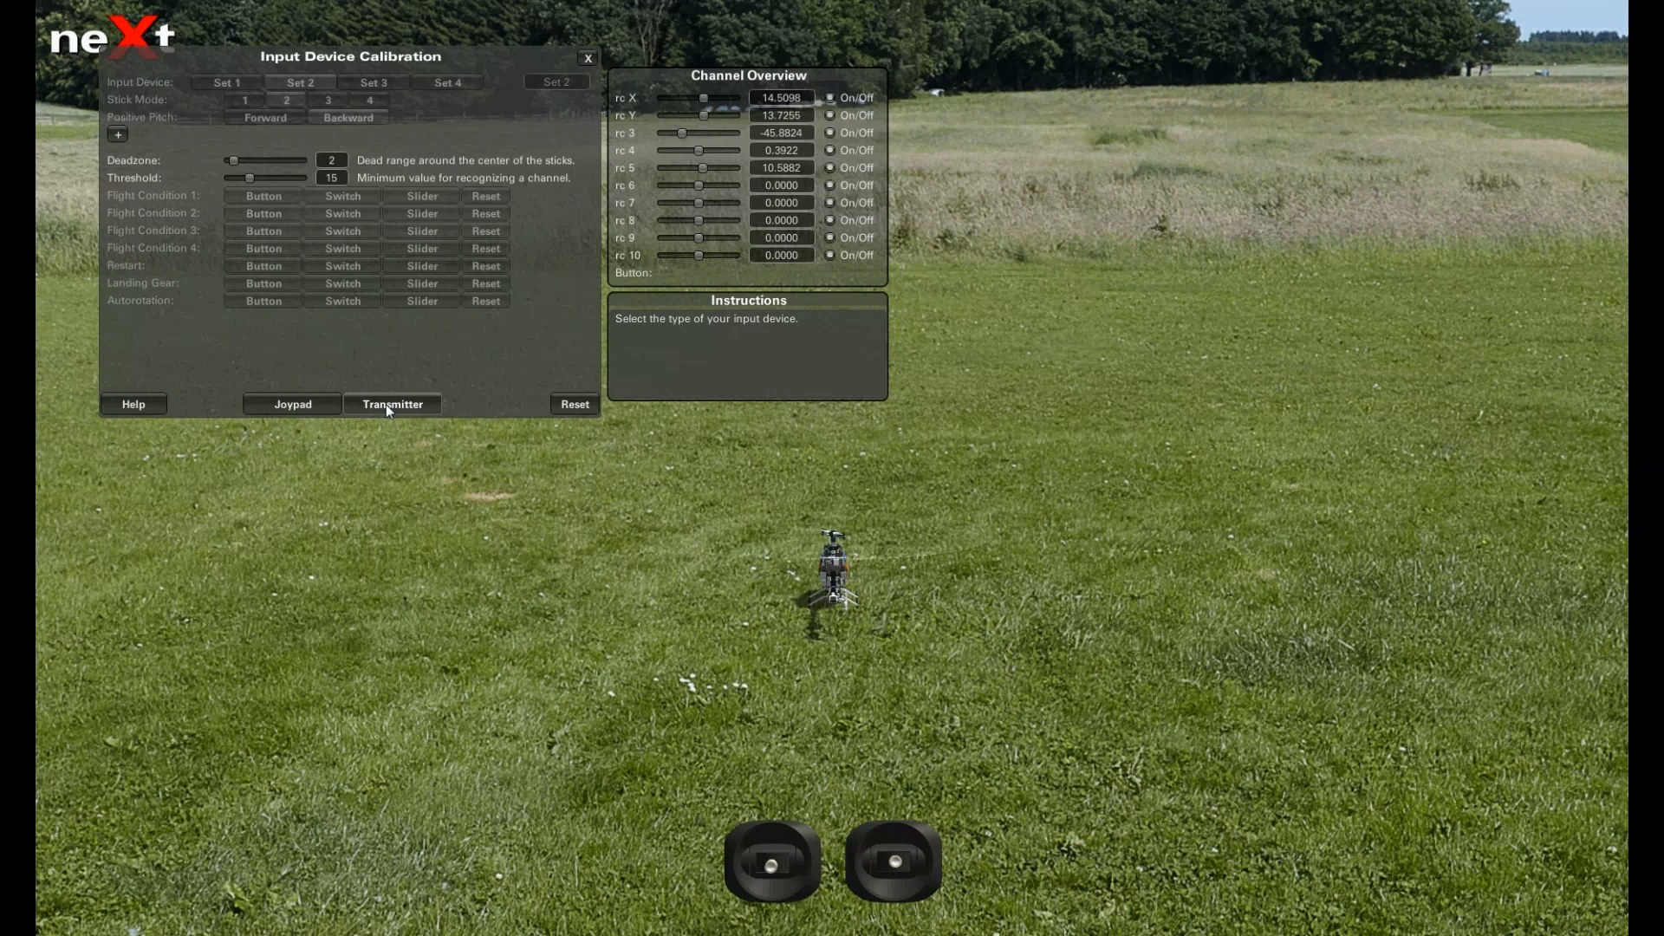
pyautogui.click(392, 405)
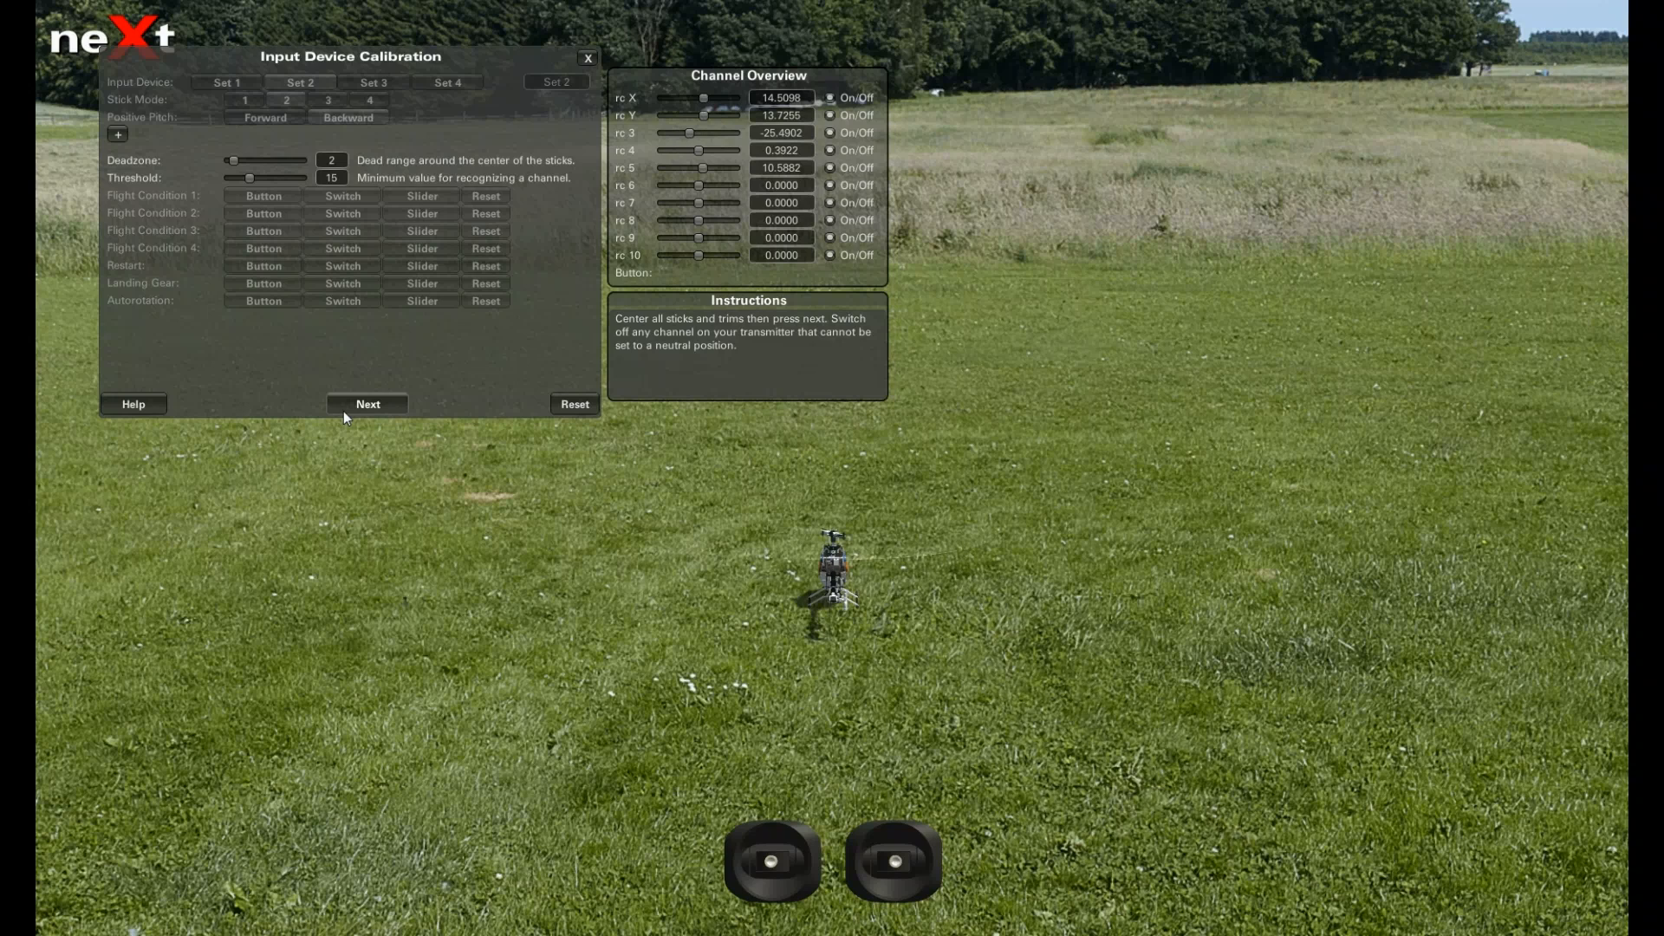
# Confirm centred sticks and trims, then record maximum and minimum collective pitch.
pyautogui.click(368, 404)
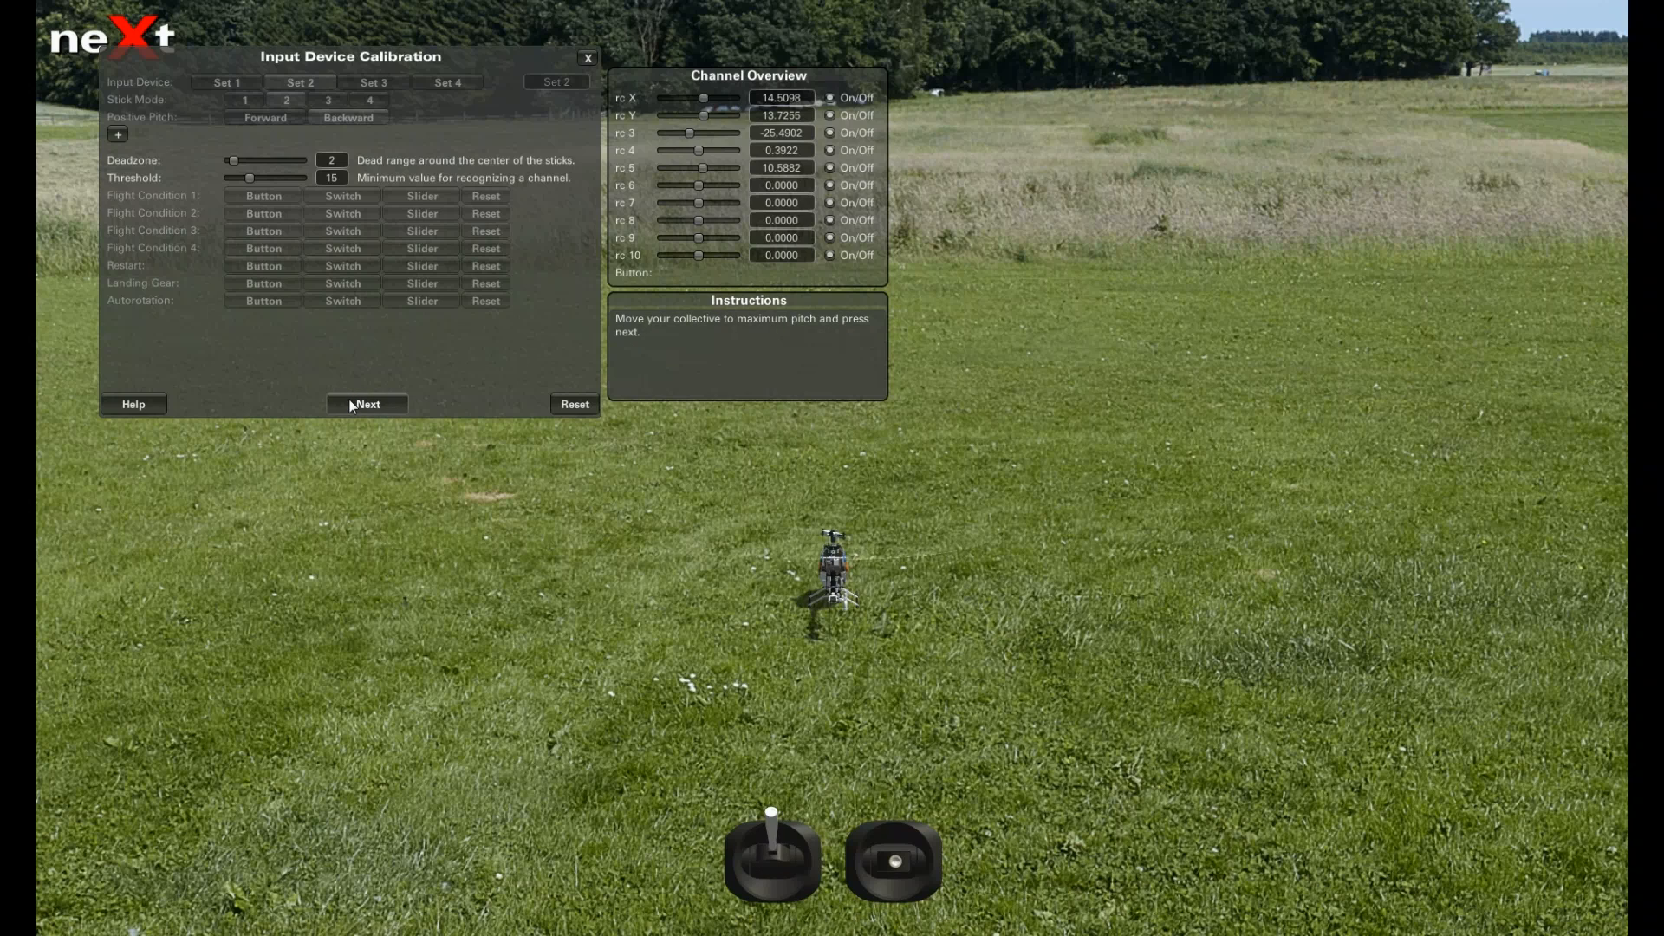
pyautogui.moveTo(327, 447)
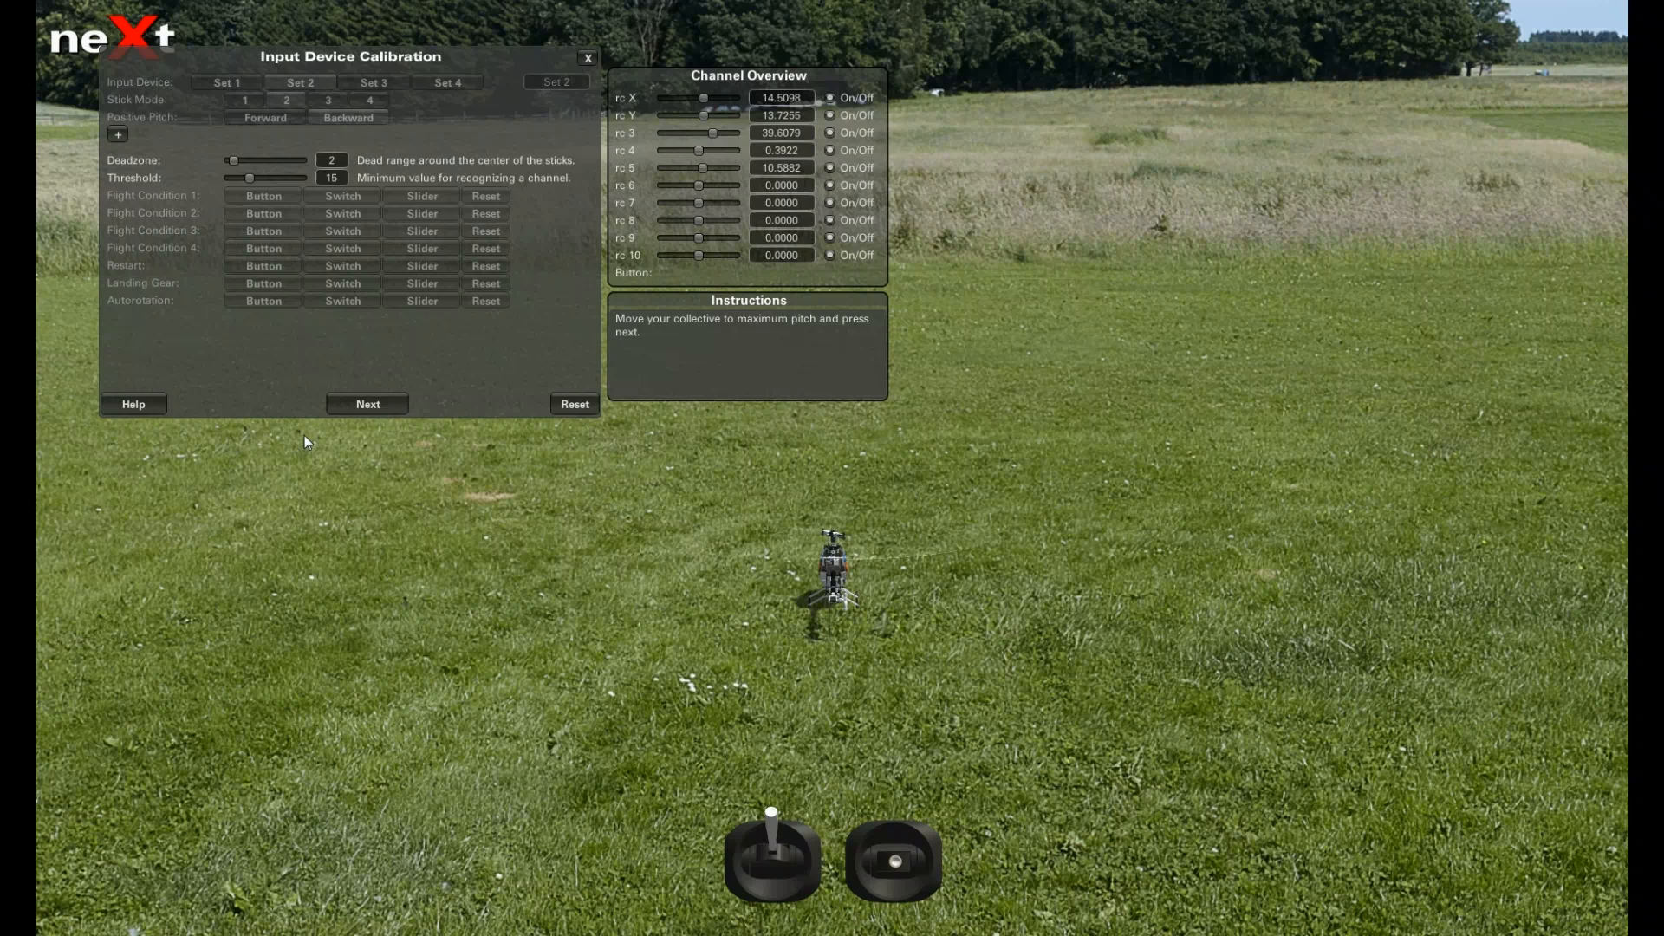
pyautogui.click(368, 405)
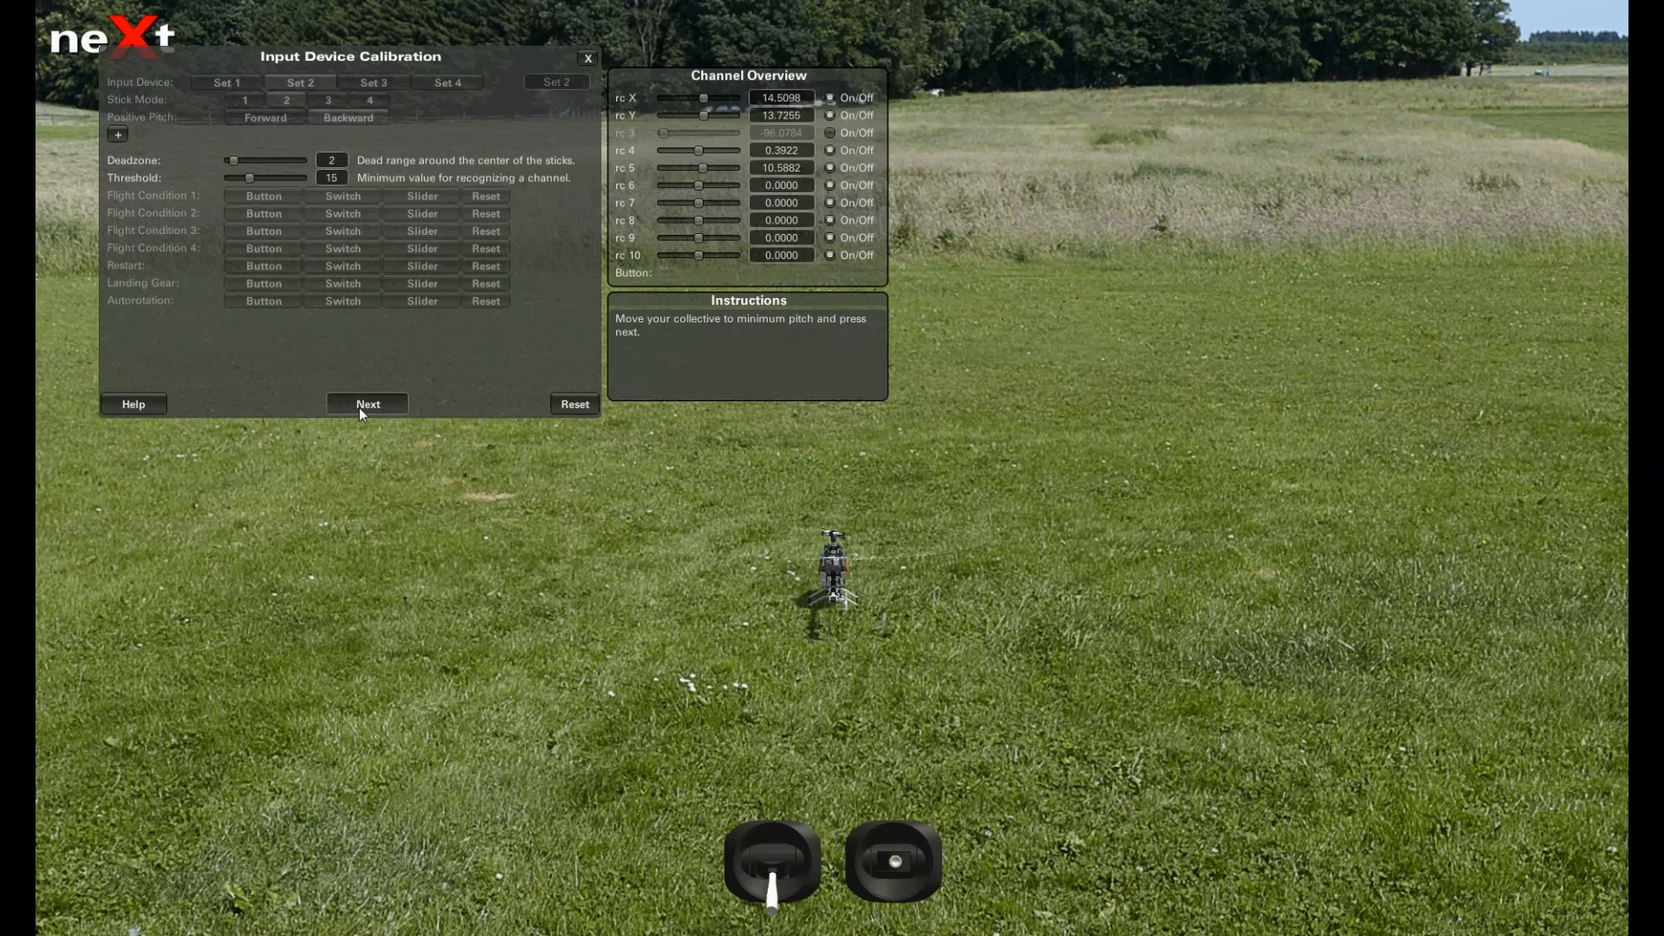
pyautogui.click(368, 405)
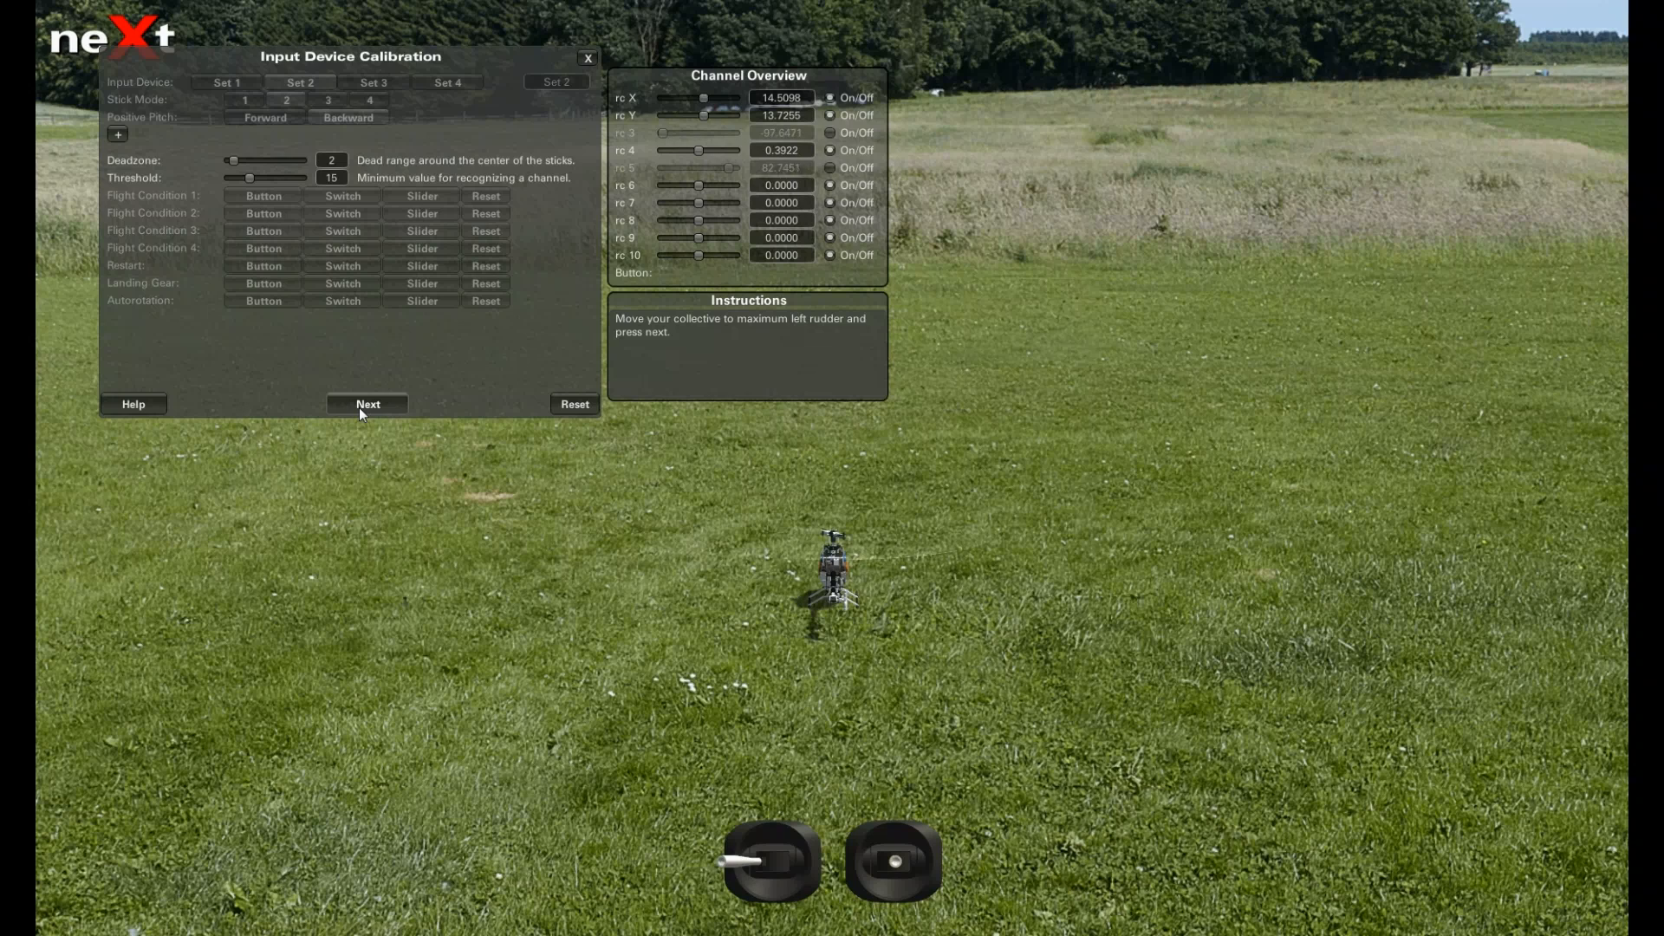
# Record rudder, right/left aileron and elevator extremes, then finish back to Simulator settings.
pyautogui.click(367, 404)
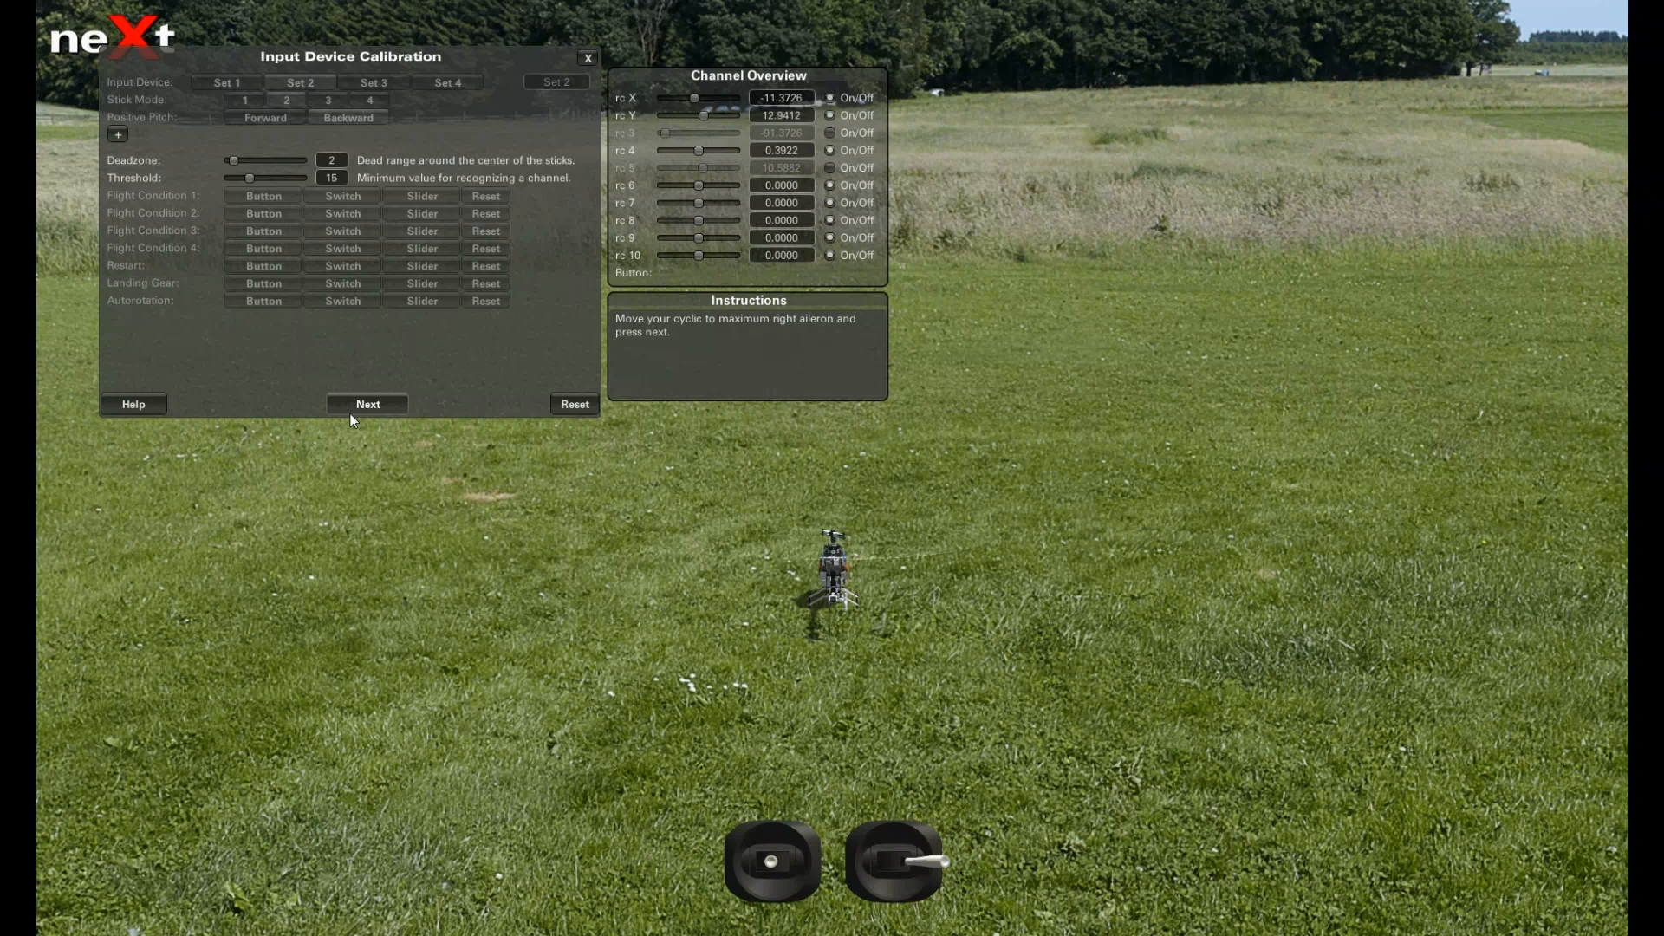
pyautogui.click(368, 403)
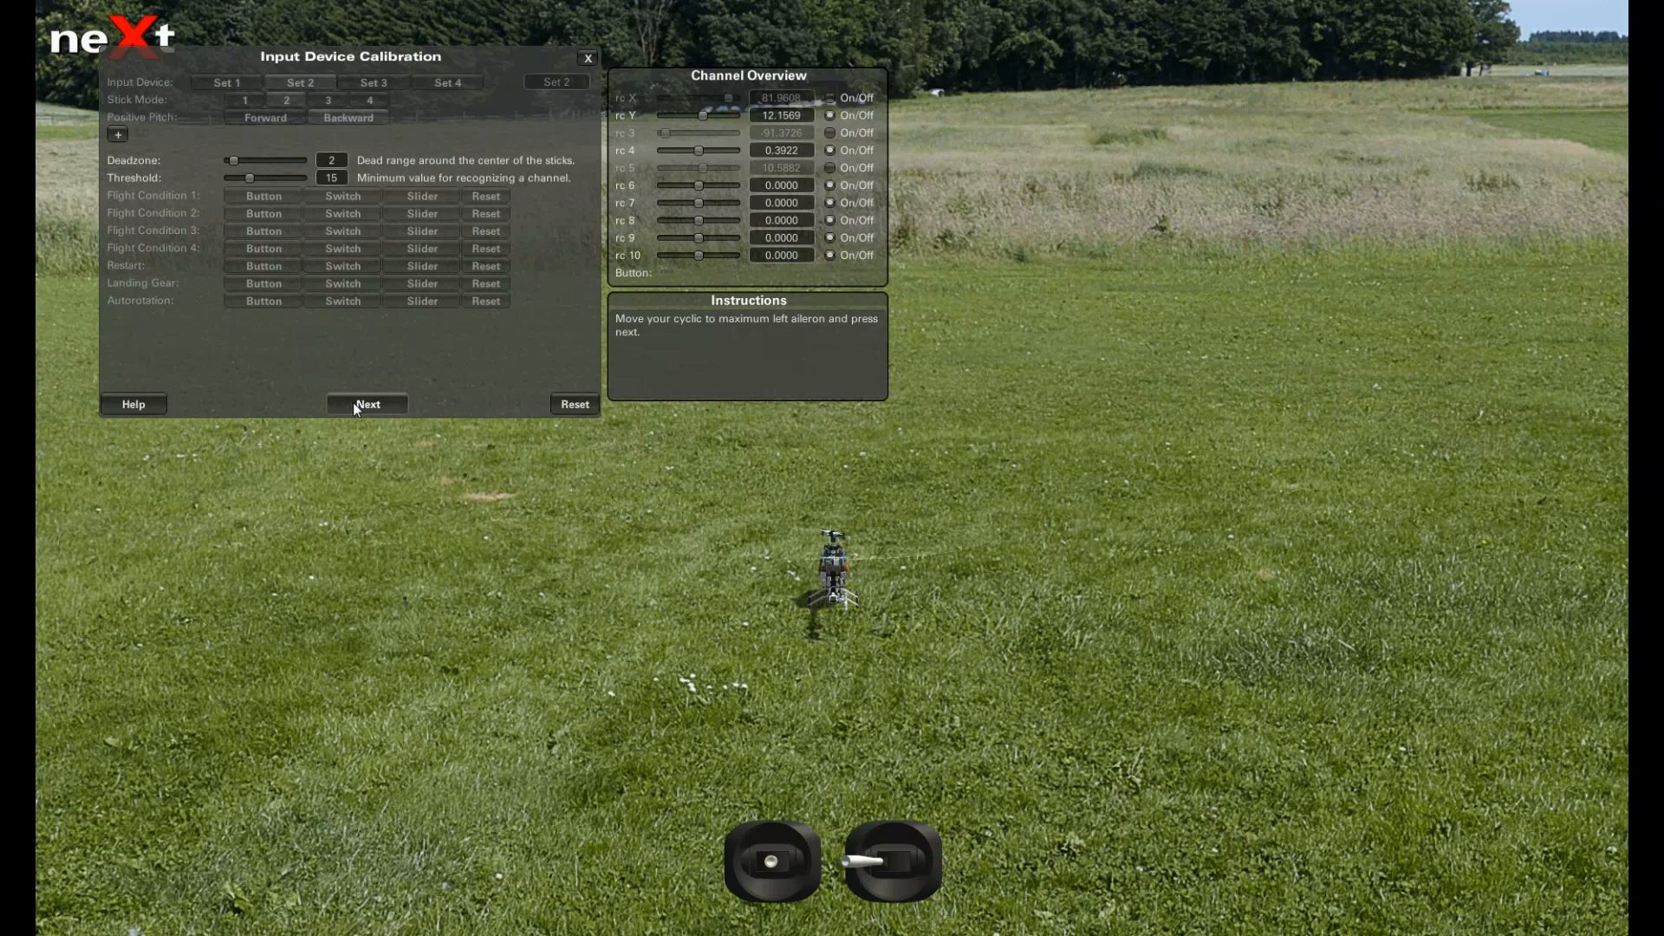
pyautogui.click(367, 404)
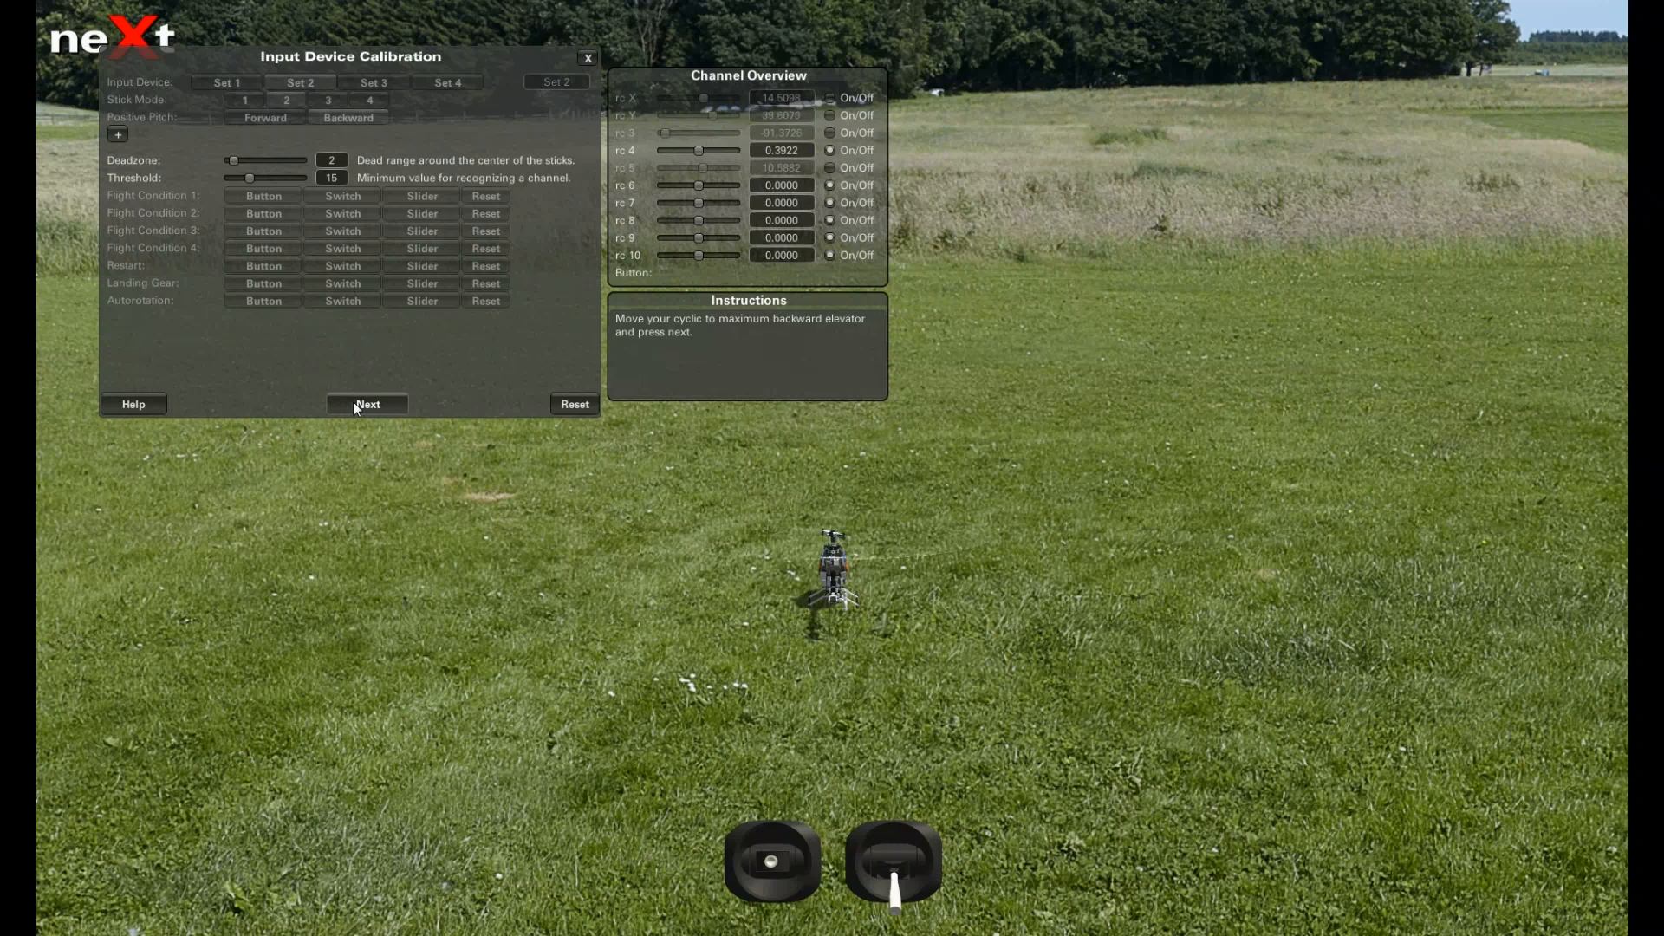
pyautogui.click(367, 405)
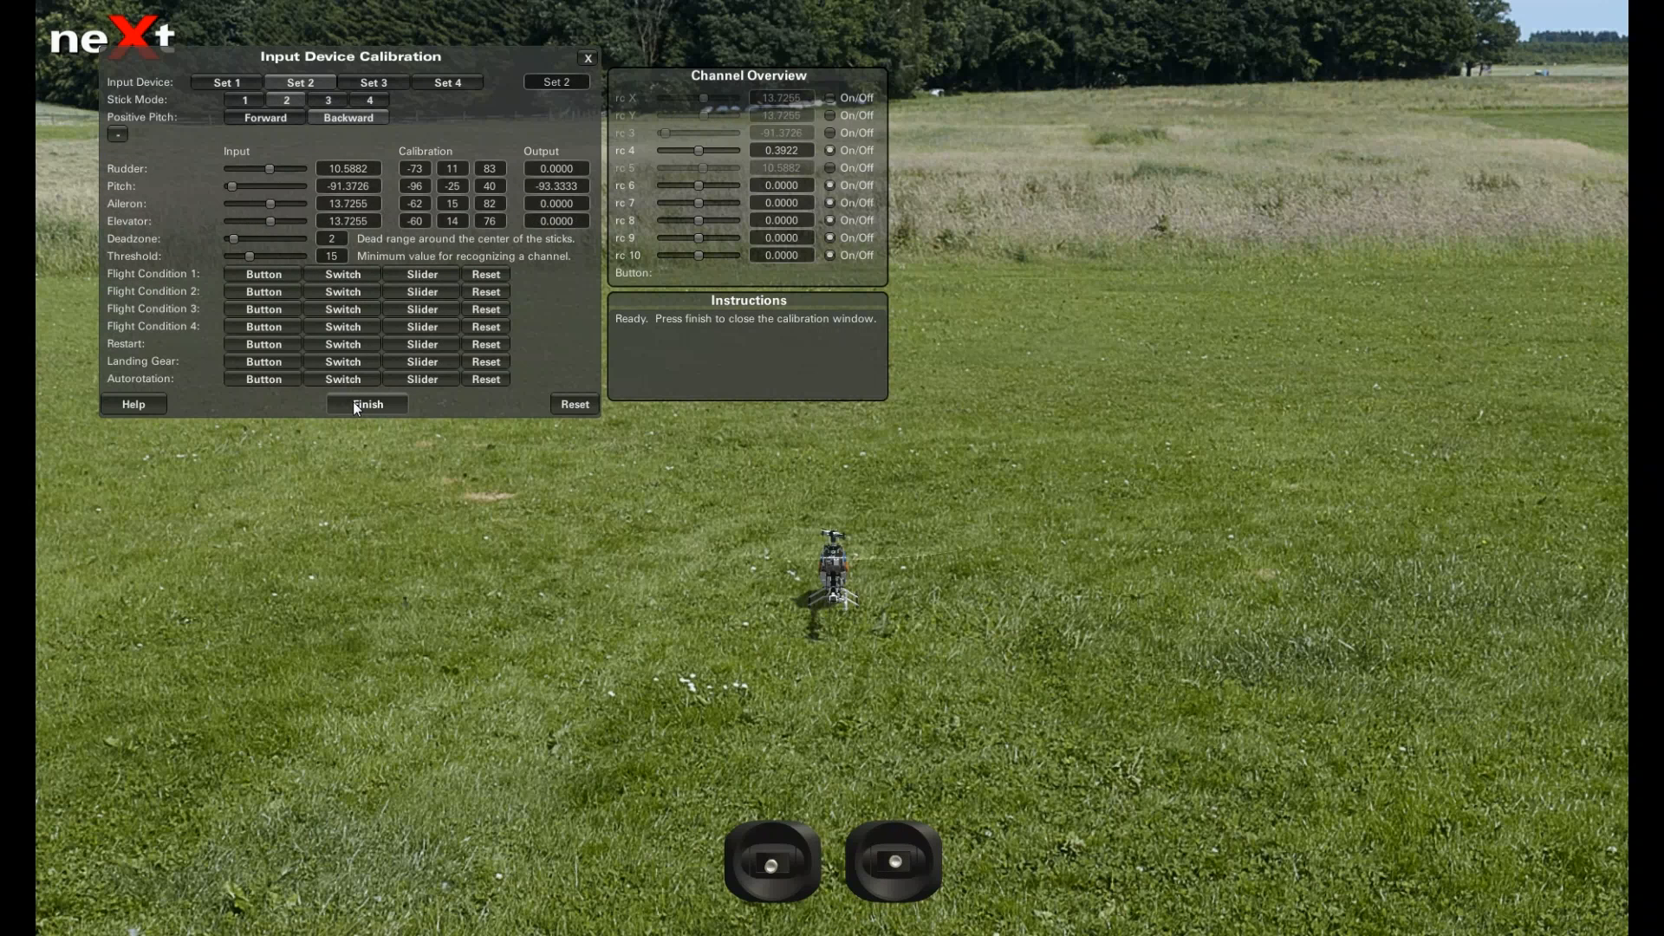
pyautogui.click(368, 405)
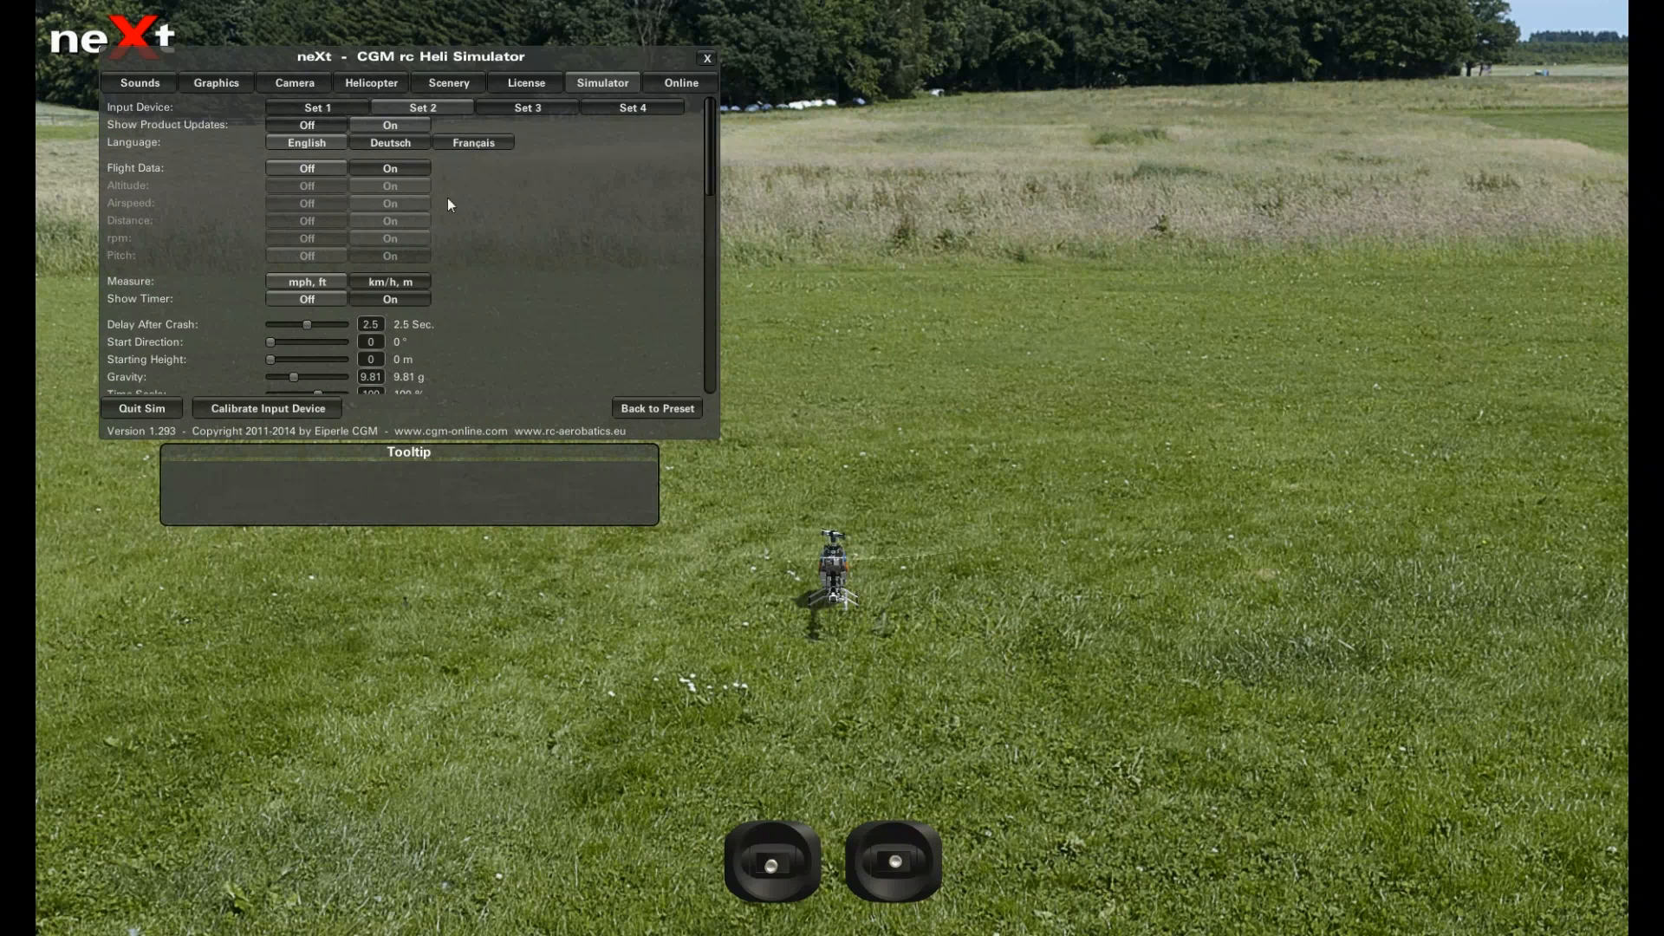